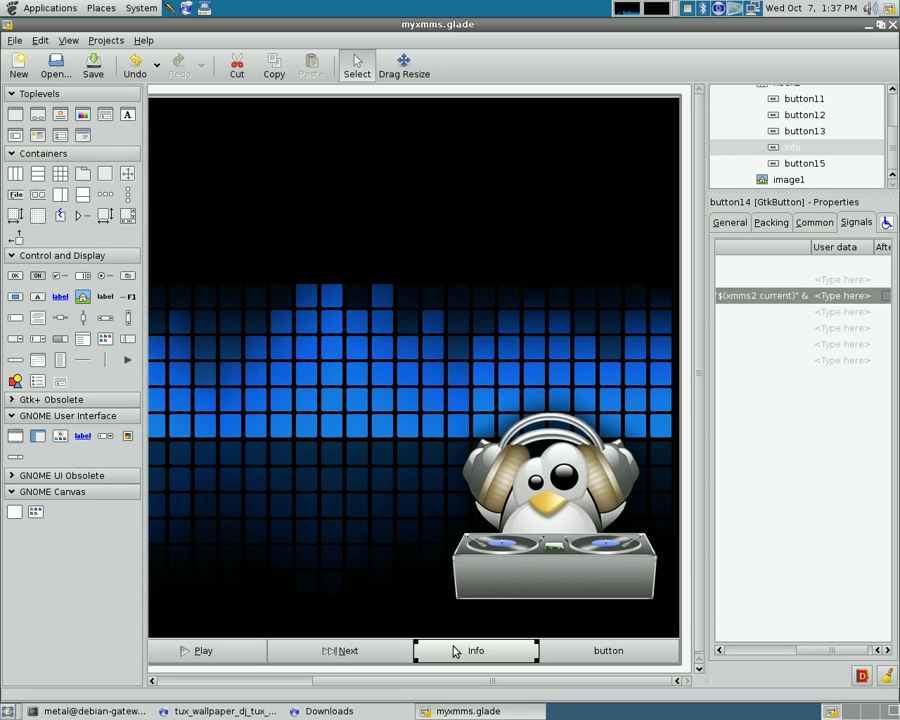
Relabel the fourth button below the image (button15) from 'button' to 'Menu'
{"action": "left_click", "coordinate": [608, 652]}
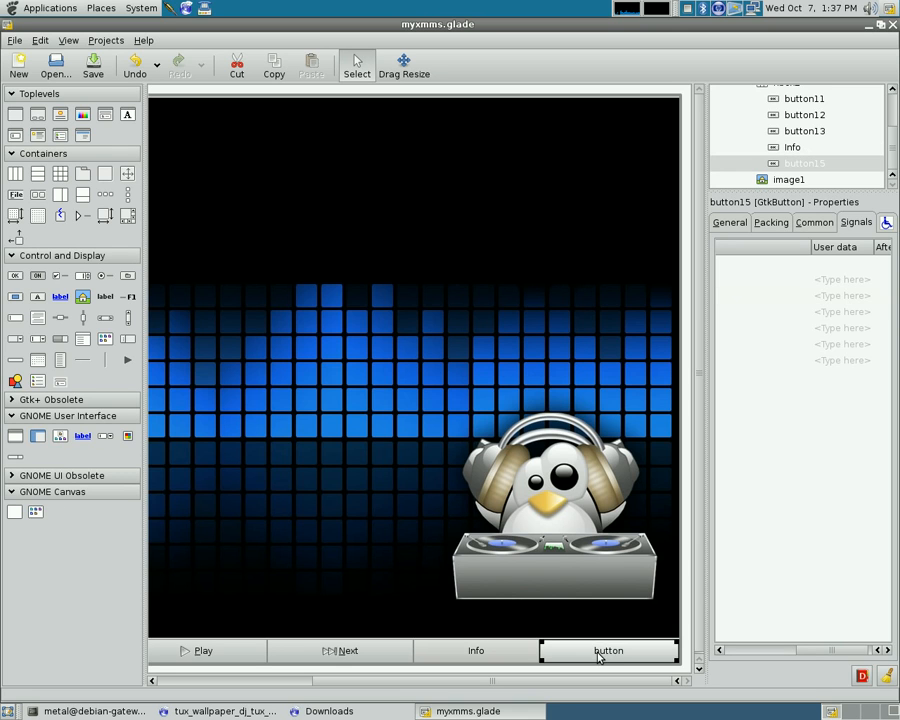
{"action": "left_click", "coordinate": [856, 222]}
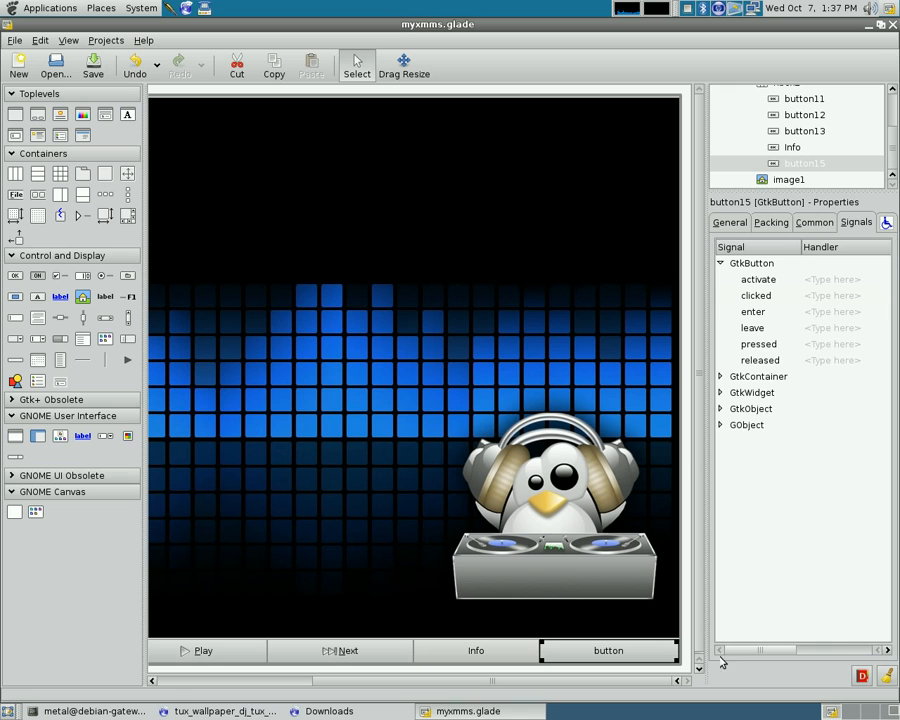
{"action": "left_click", "coordinate": [728, 222]}
{"action": "type", "text": "Menu"}
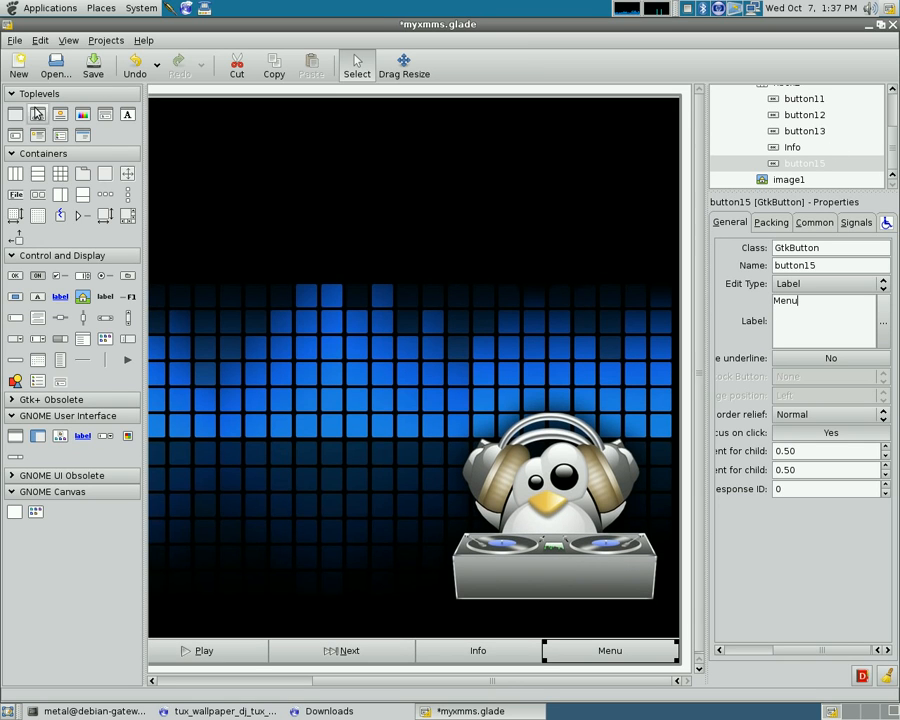
{"action": "left_click", "coordinate": [758, 180]}
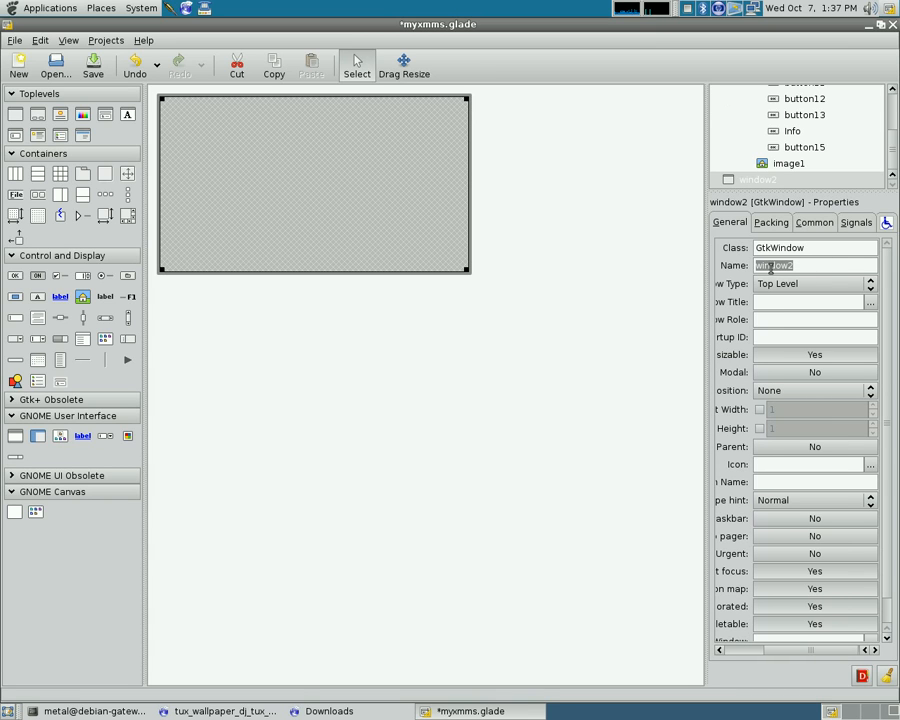
Name the new empty top-level window 'menu'
{"action": "type", "text": "menu"}
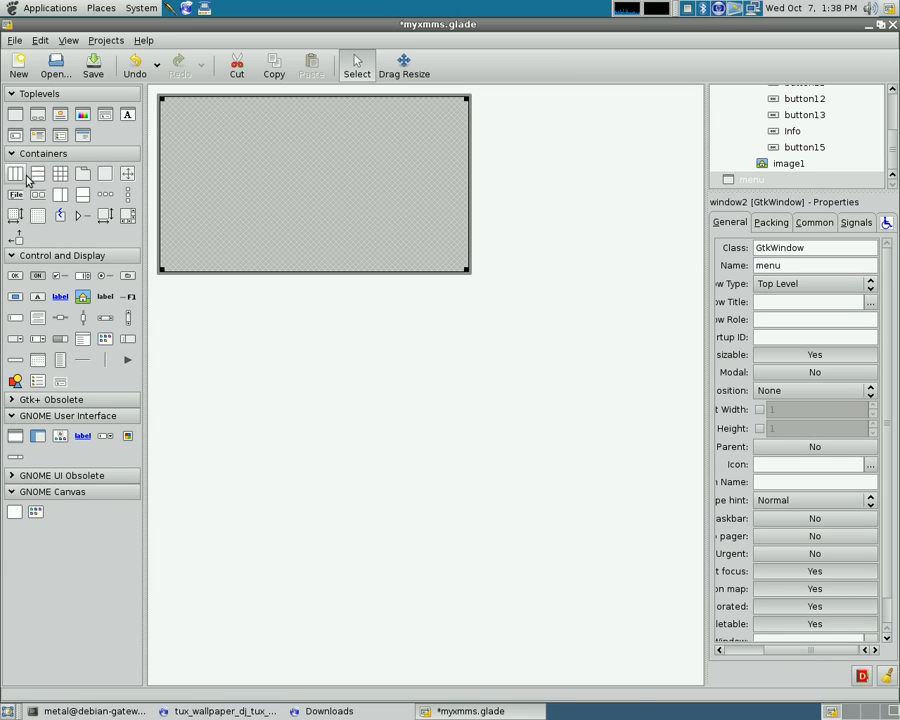
Place a 4-slot Horizontal Box in the menu window and fill each slot with a Button
{"action": "left_click", "coordinate": [16, 172]}
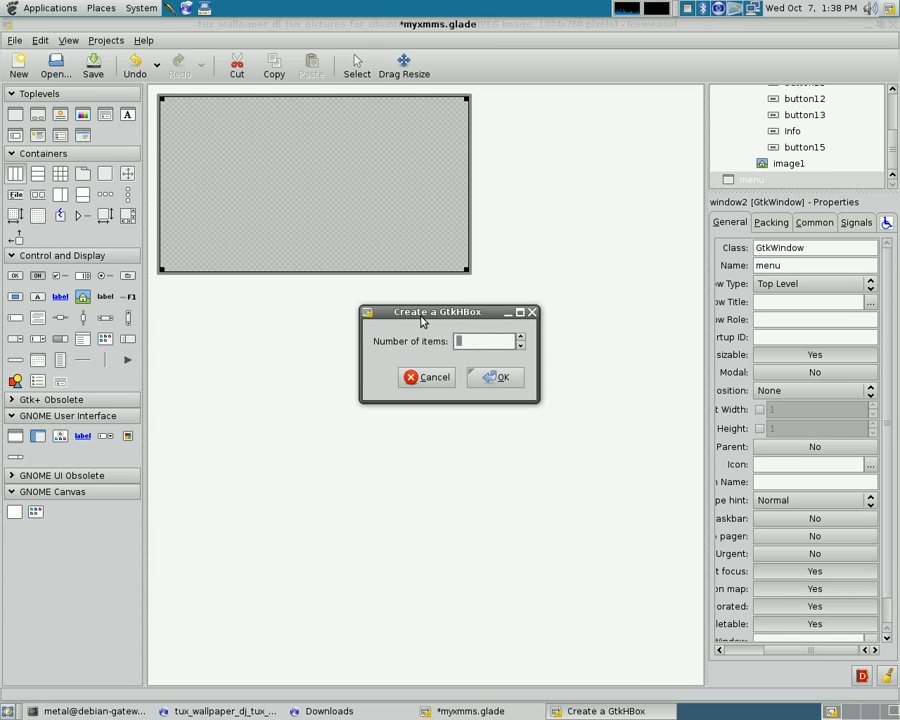
{"action": "type", "text": "4"}
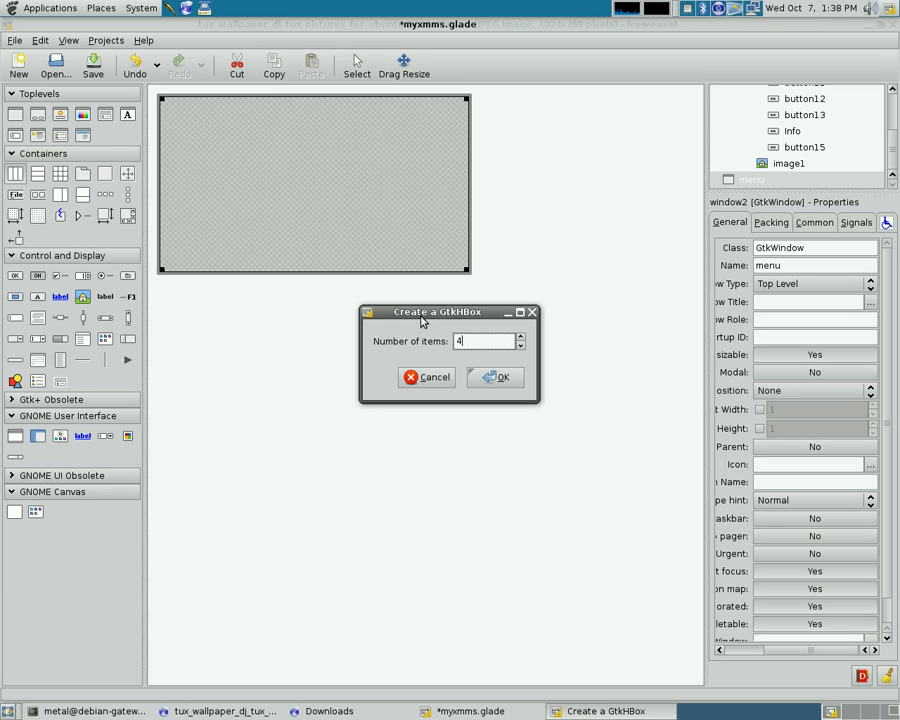
{"action": "left_click", "coordinate": [496, 376]}
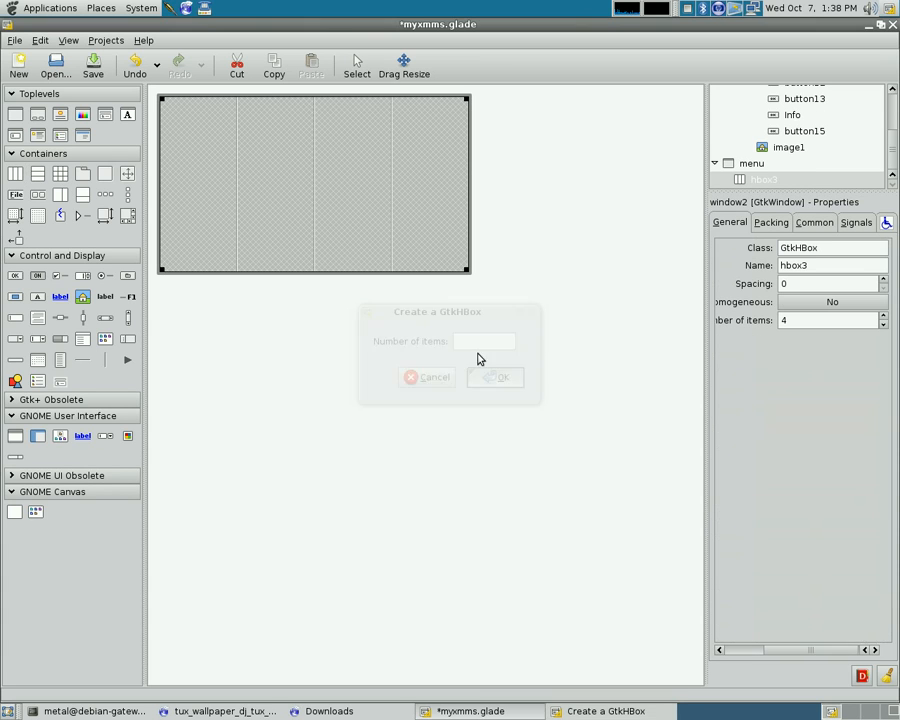
{"action": "left_click", "coordinate": [496, 376]}
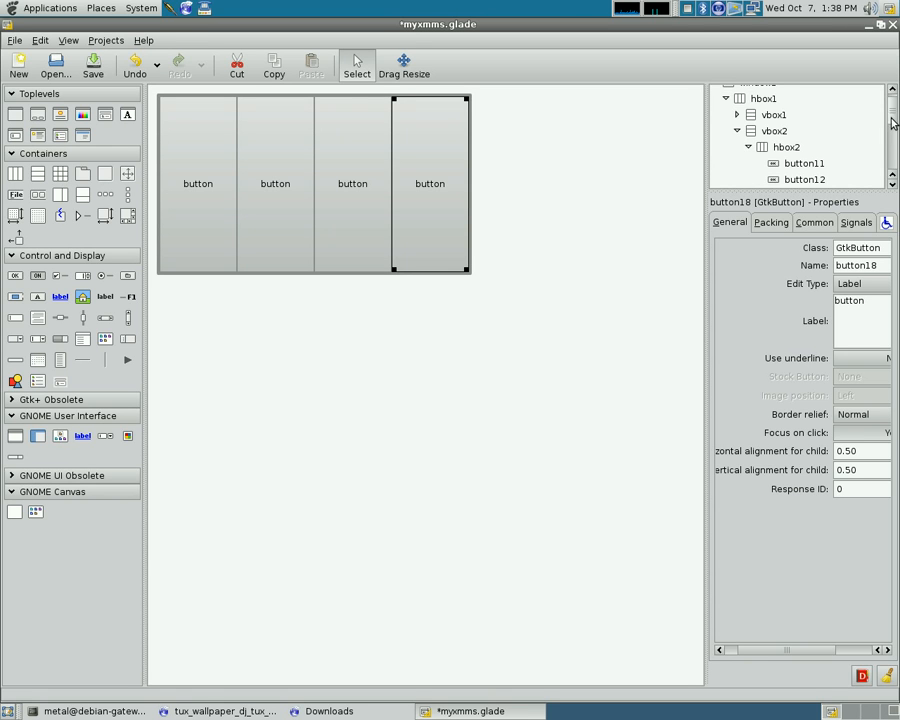
{"action": "left_click", "coordinate": [760, 94]}
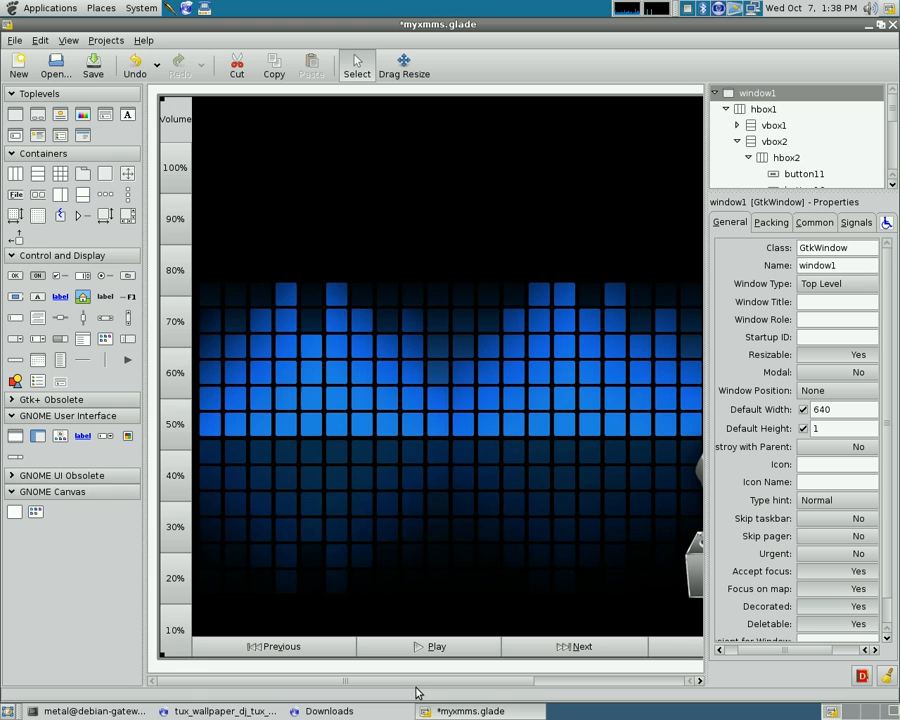
Select the Menu button on window1 and show its signal list
{"action": "left_click", "coordinate": [622, 646]}
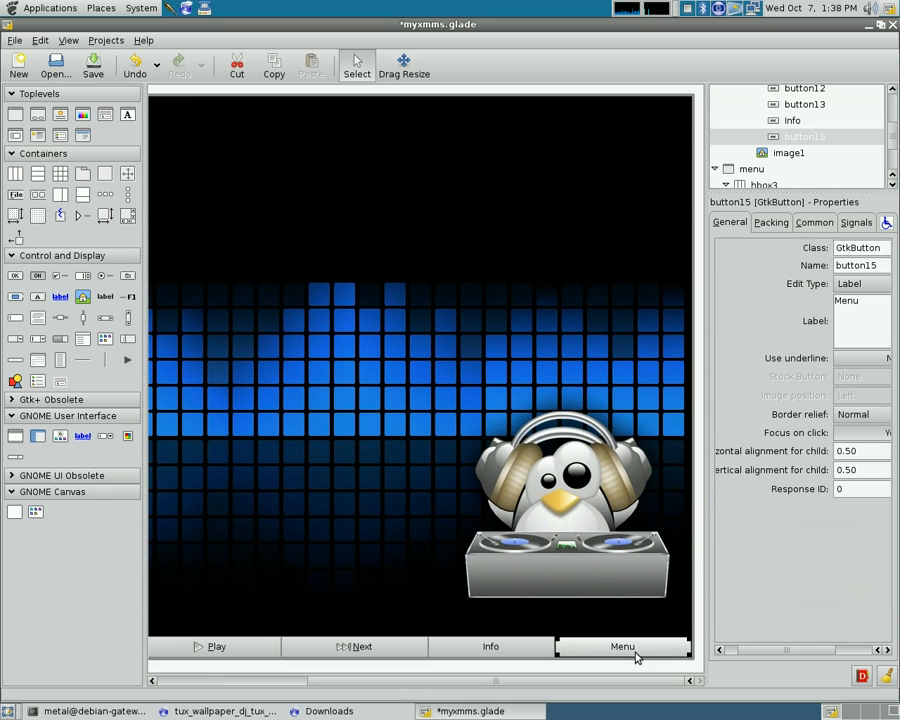
{"action": "left_click", "coordinate": [814, 222]}
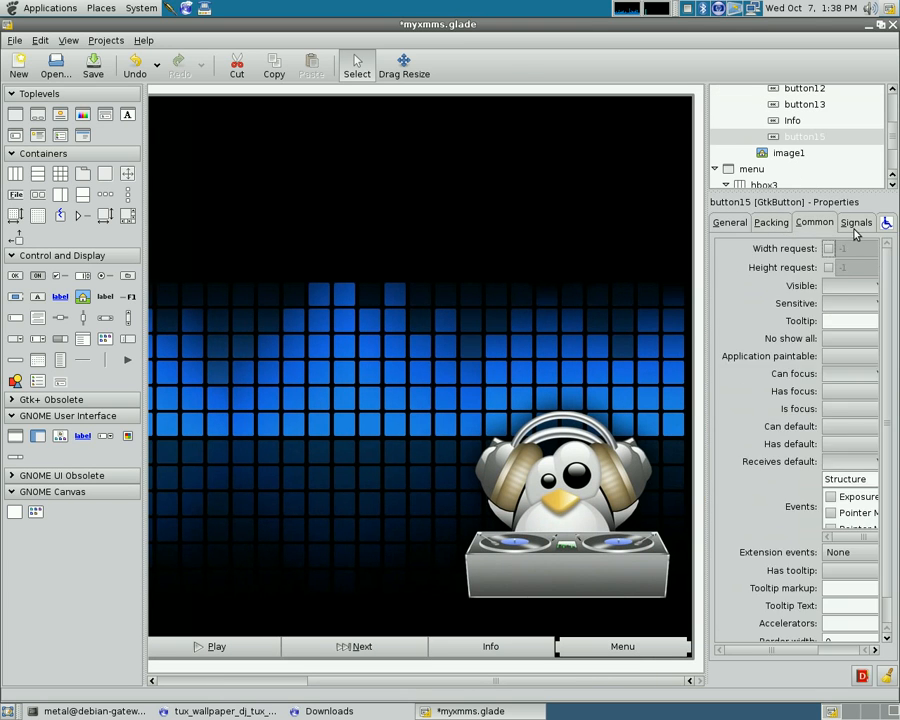
{"action": "left_click", "coordinate": [856, 222]}
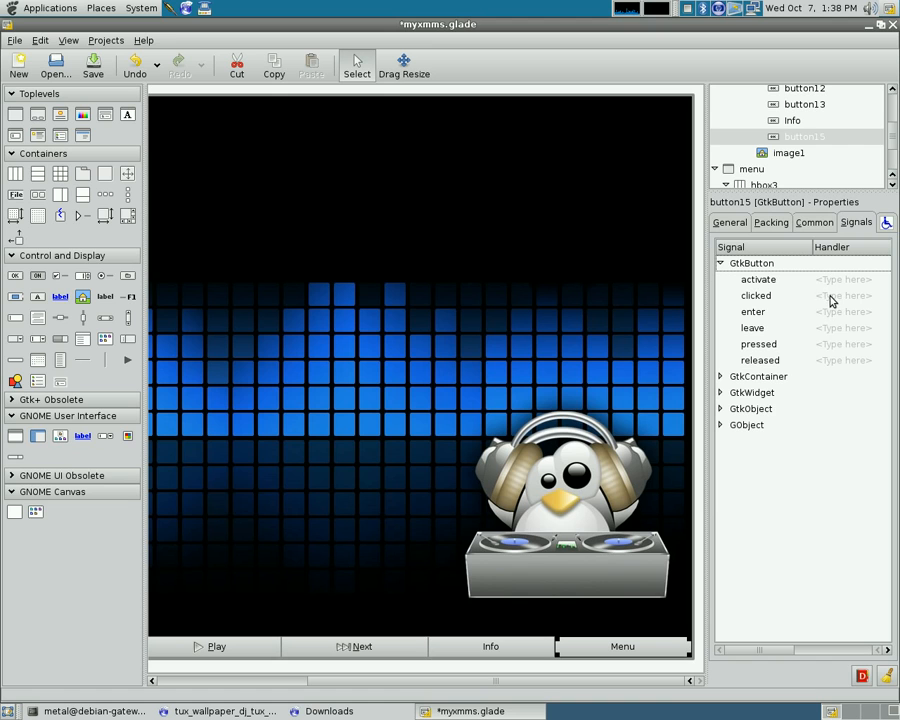
Test-run gtkdialog --glade-xml=myxmms.glade --program=menu, close the menu window and stop it with Ctrl+C
{"action": "left_click", "coordinate": [96, 712]}
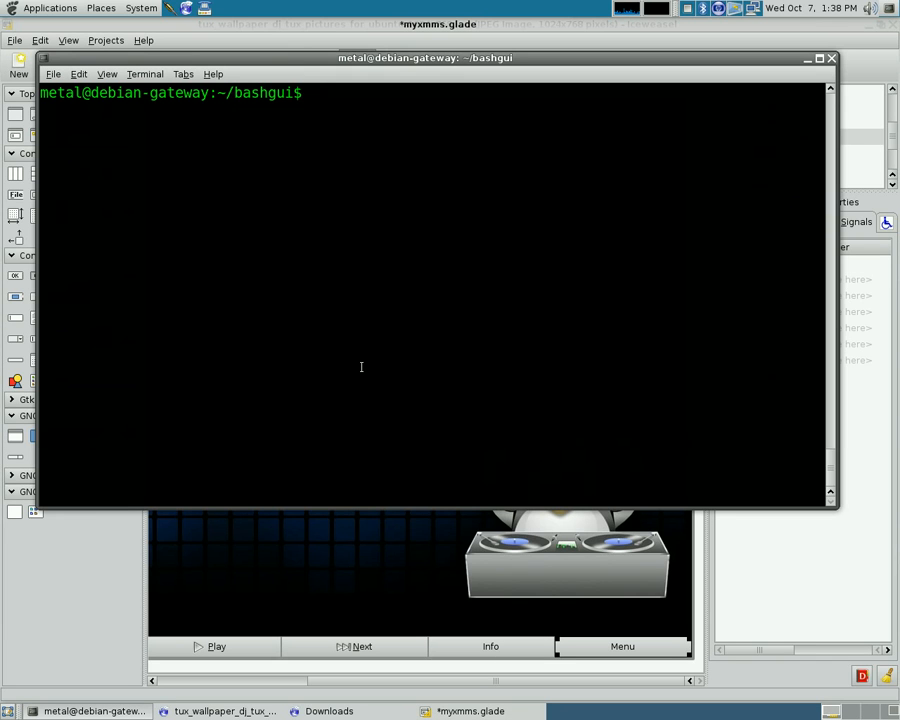
{"action": "type", "text": "gtkdialog --glade-xml=myxmms.glade --program=window1"}
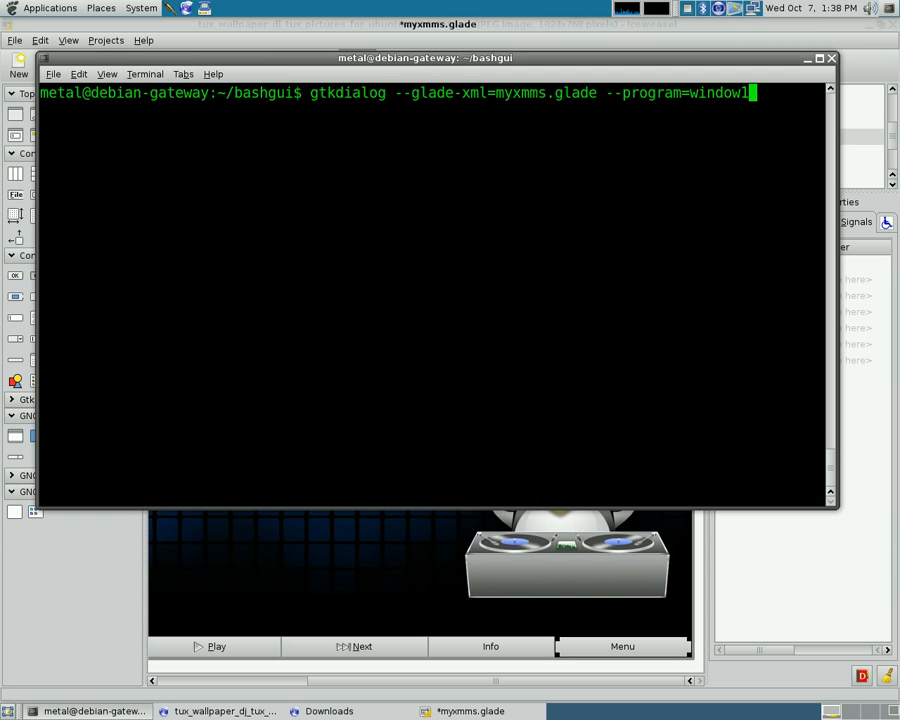
{"action": "mouse_move", "coordinate": [512, 100]}
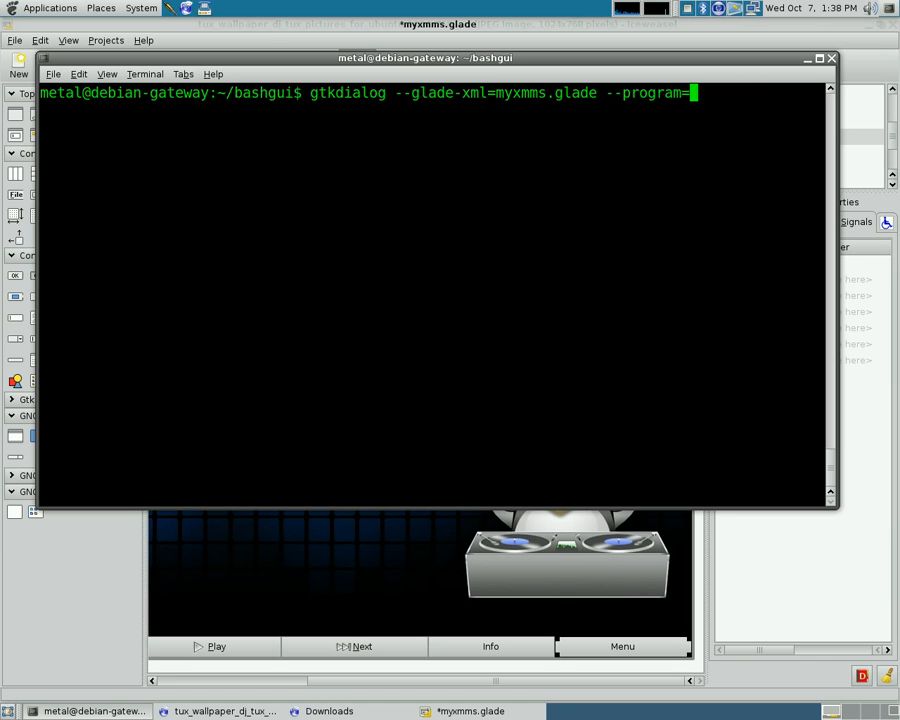
{"action": "type", "text": "menu"}
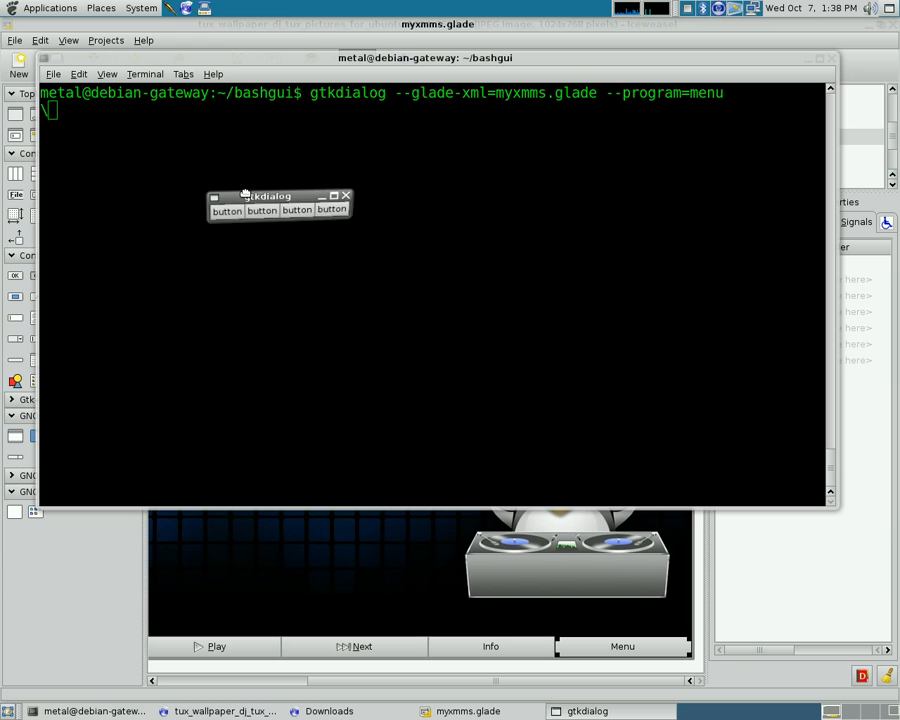
{"action": "left_click_drag", "start_coordinate": [268, 196], "coordinate": [272, 204]}
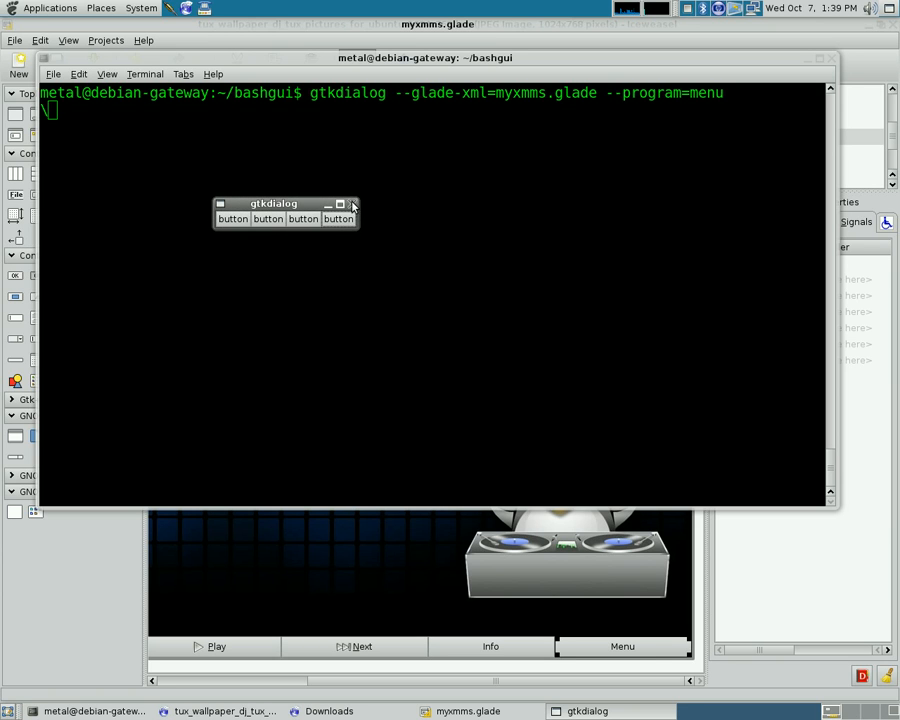
{"action": "left_click", "coordinate": [352, 204]}
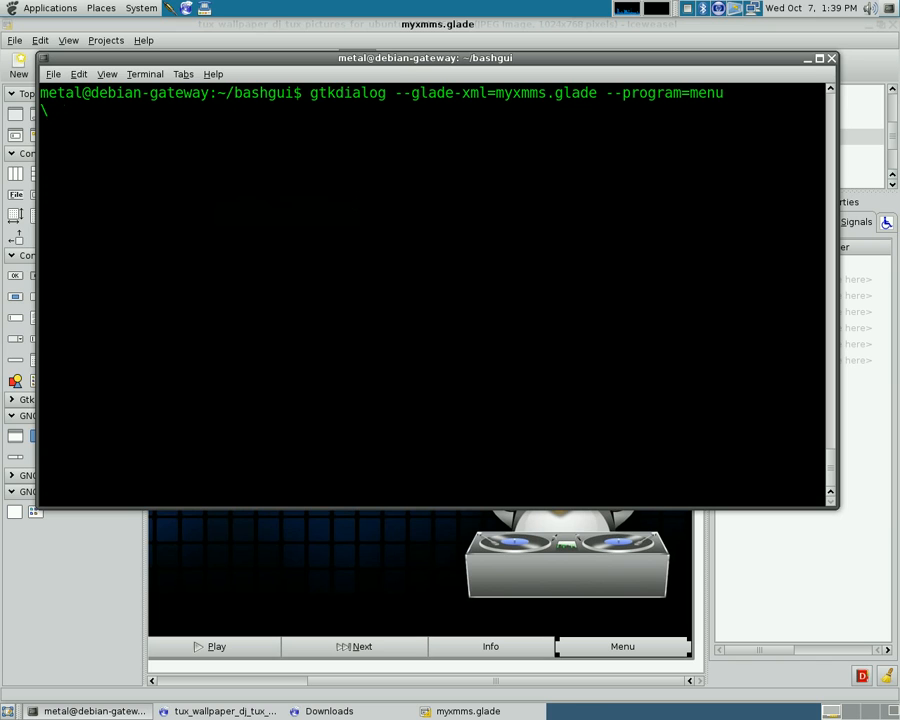
{"action": "key", "text": "ctrl+c"}
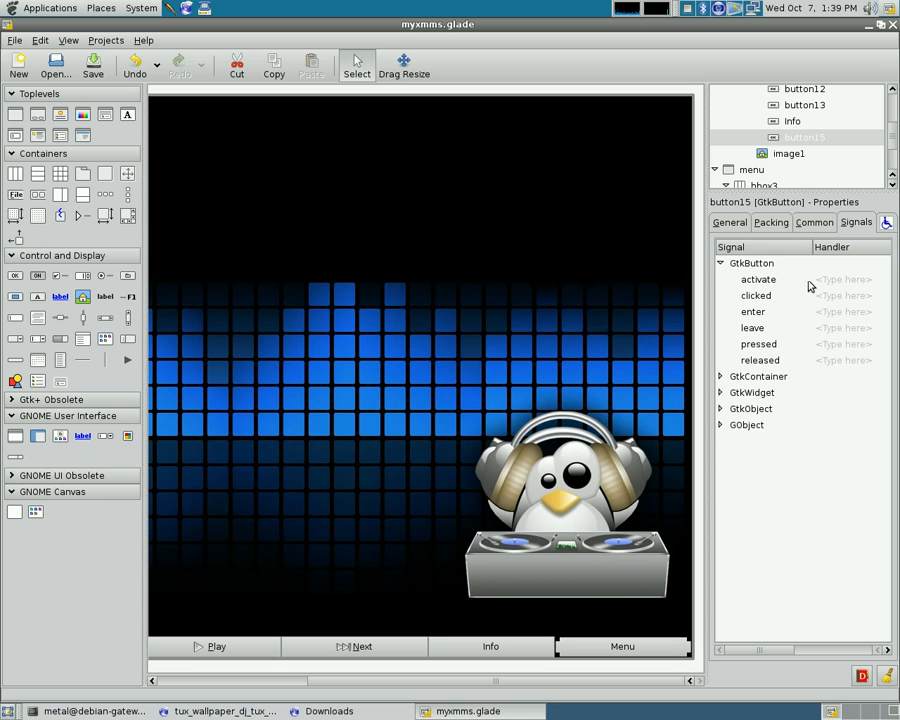
{"action": "mouse_move", "coordinate": [756, 308]}
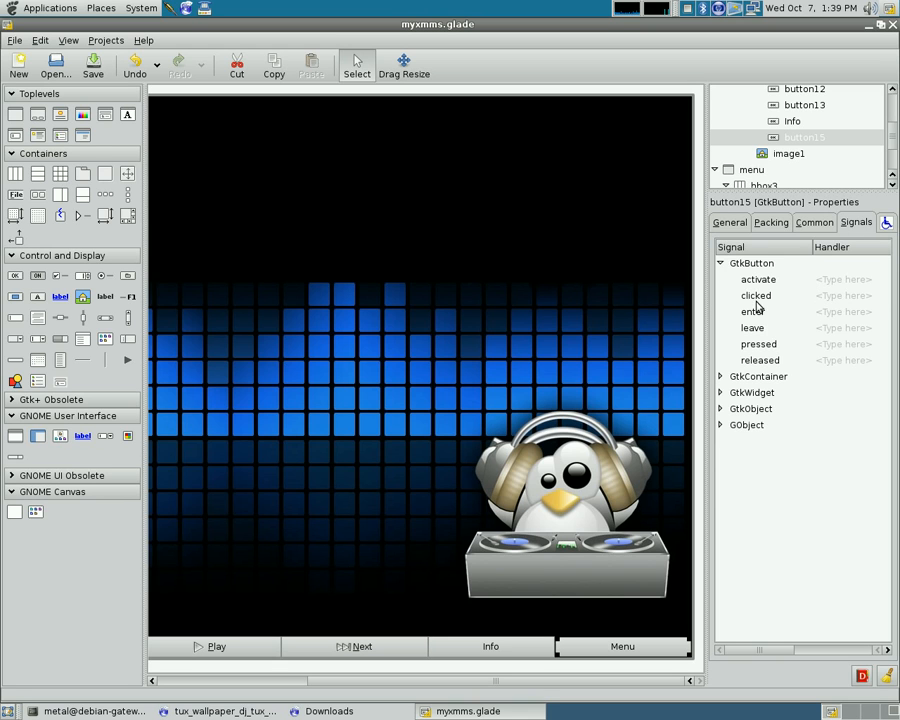
Give the clicked signal a gtkdialog --program=menu handler and save the project
{"action": "right_click", "coordinate": [844, 296]}
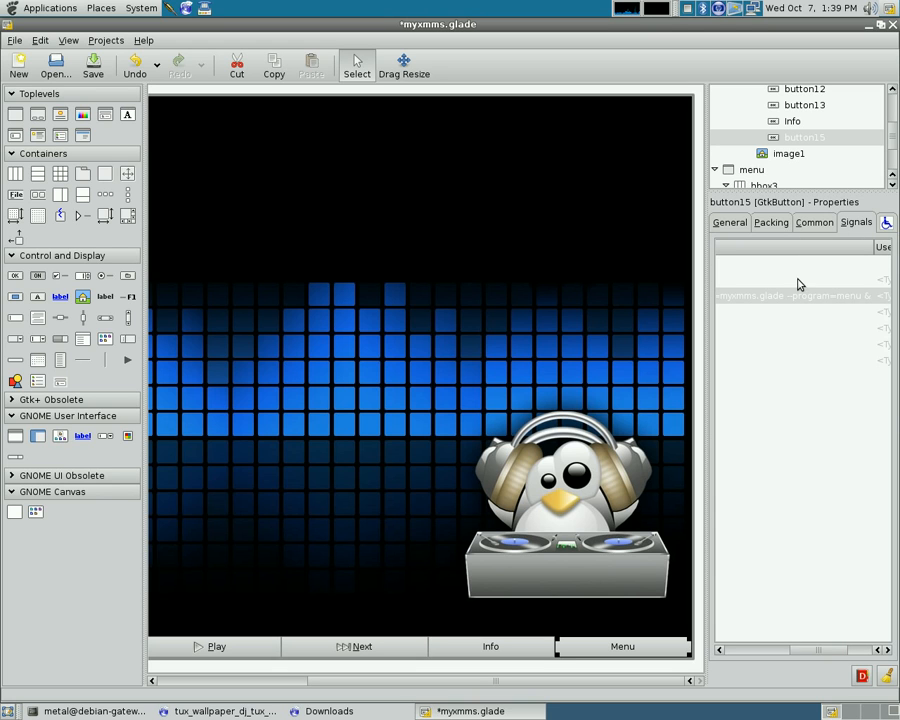
{"action": "left_click", "coordinate": [92, 64]}
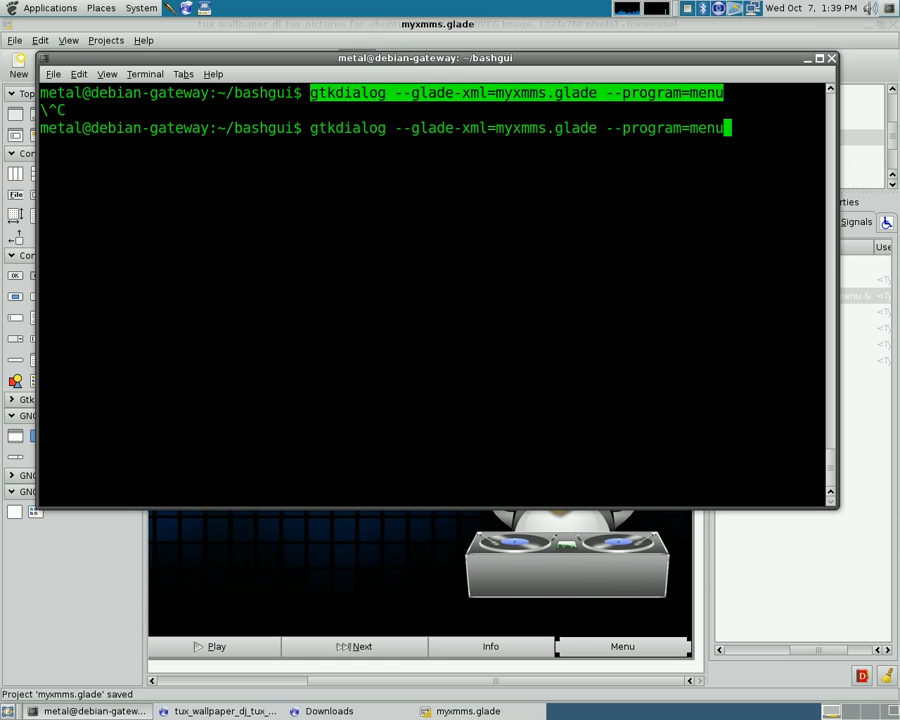
Rerun the gtkdialog command with --program=window1 to launch the main player window
{"action": "type", "text": "window1"}
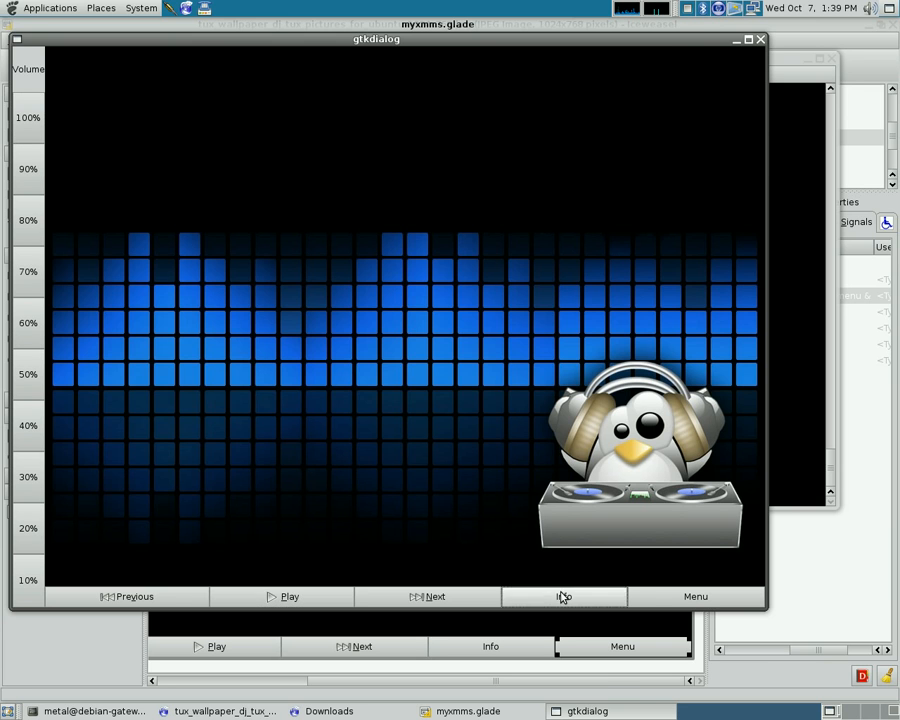
{"action": "left_click", "coordinate": [564, 596]}
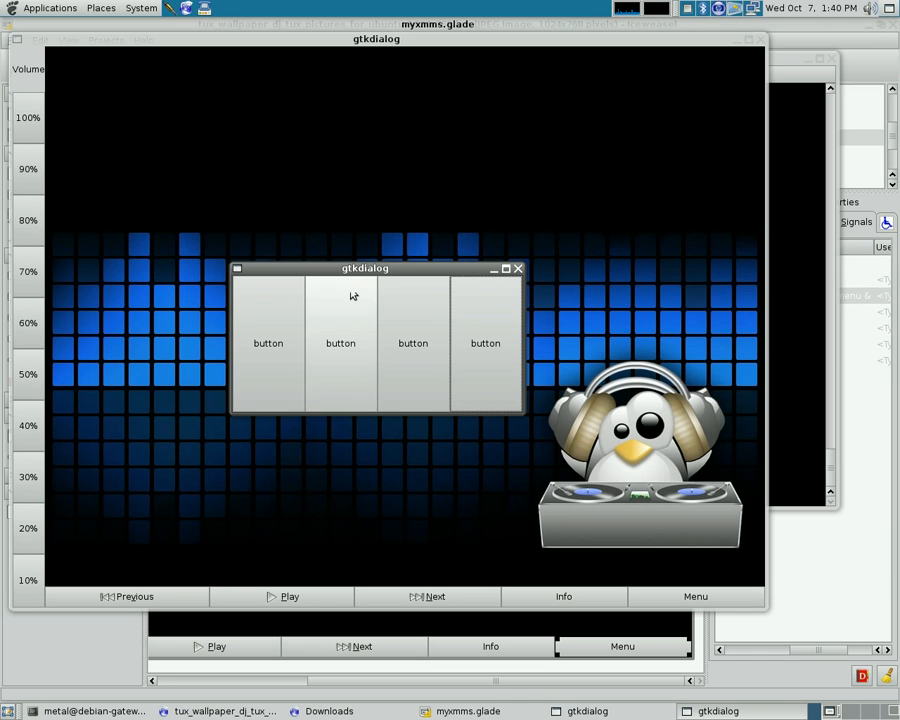
{"action": "mouse_move", "coordinate": [518, 272]}
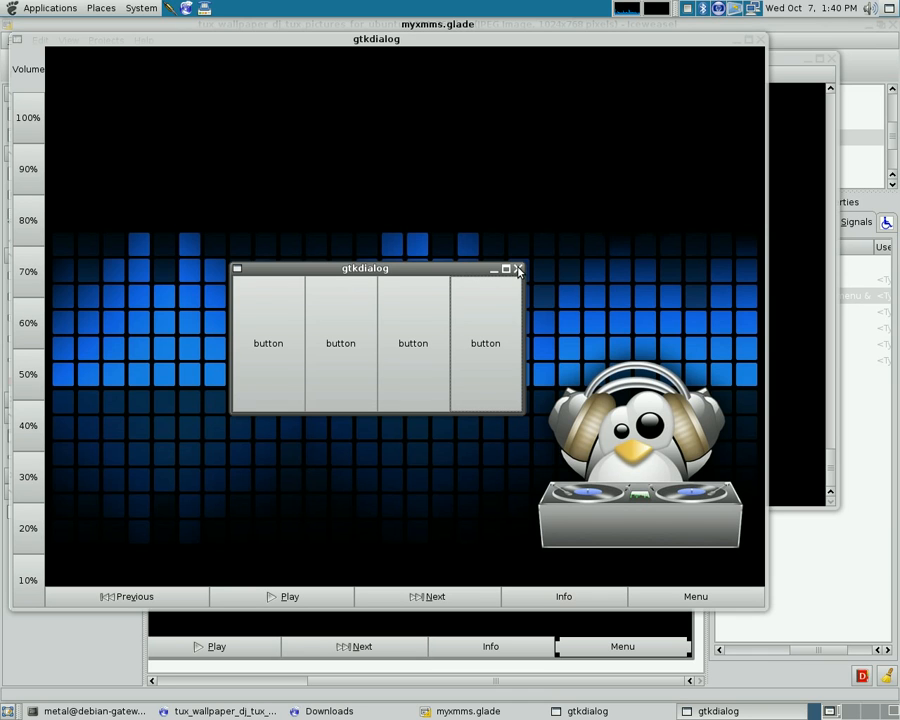
{"action": "left_click", "coordinate": [518, 270]}
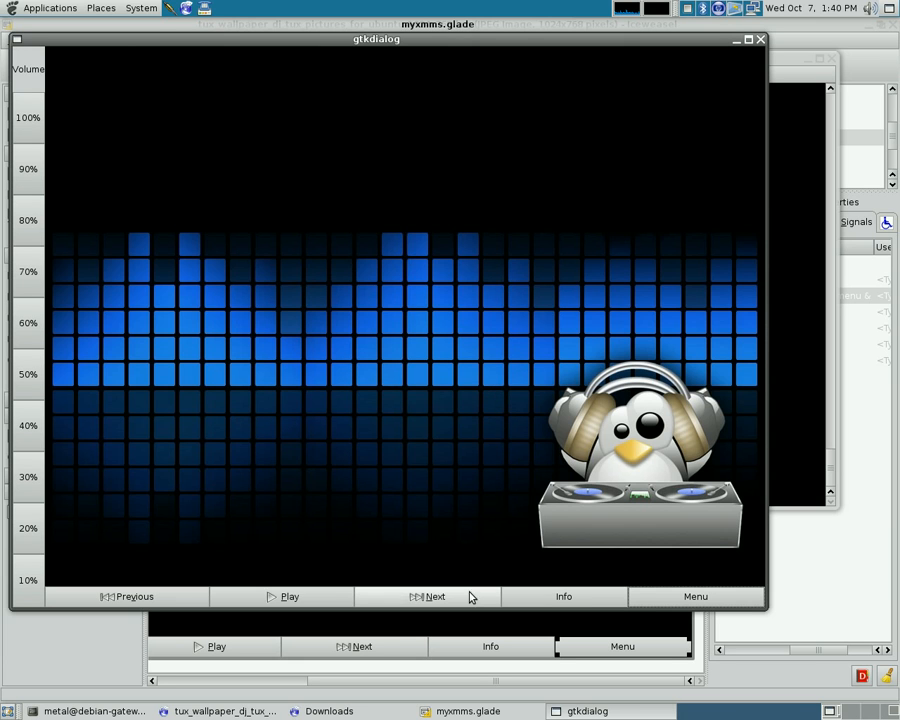